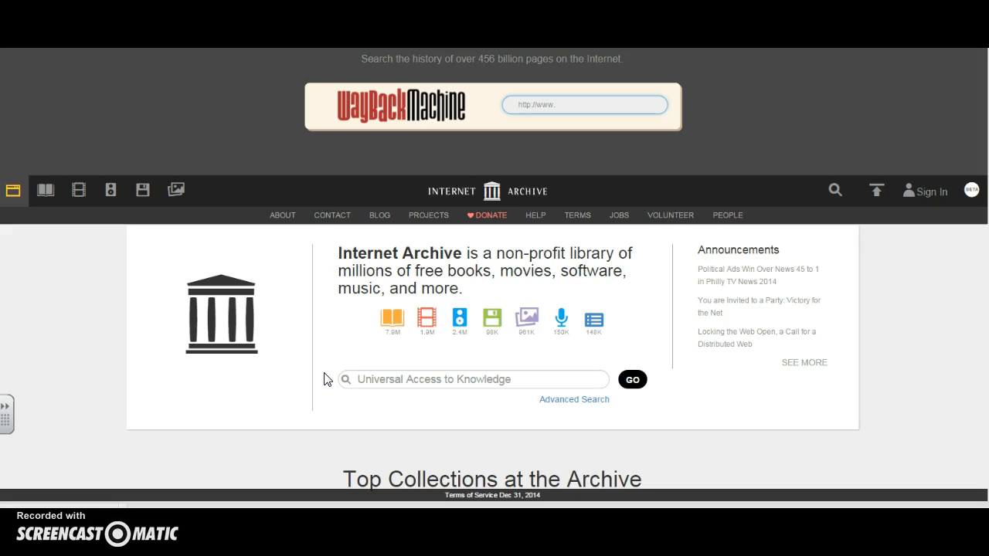
Step: Search the whole archive for 'sandy hook shootings' using the suggested query
click(472, 380)
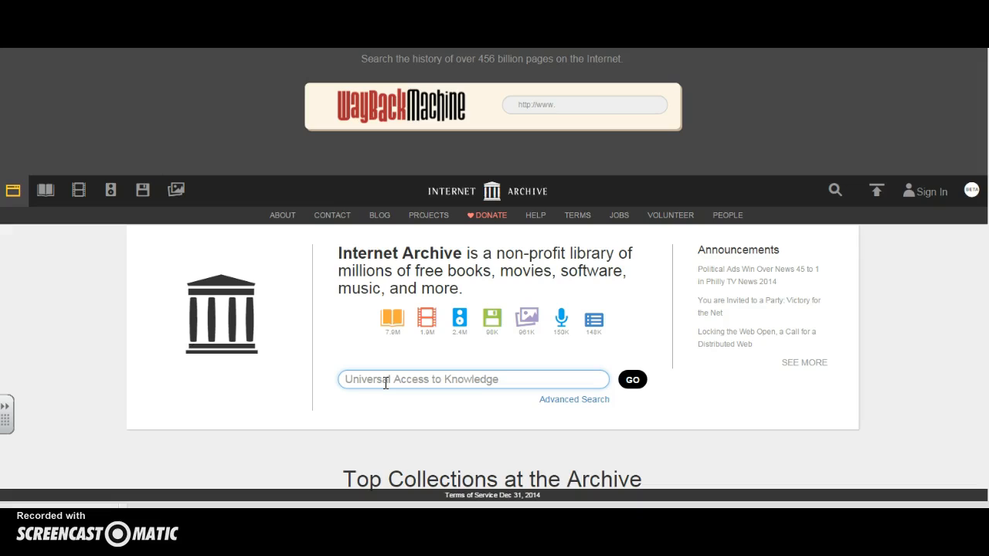
text(sandy hoo)
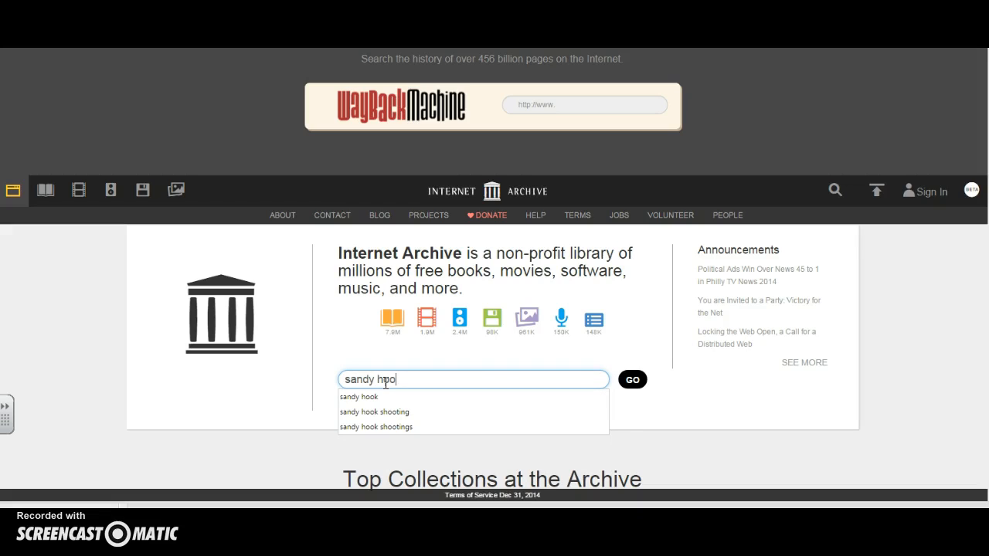
click(376, 426)
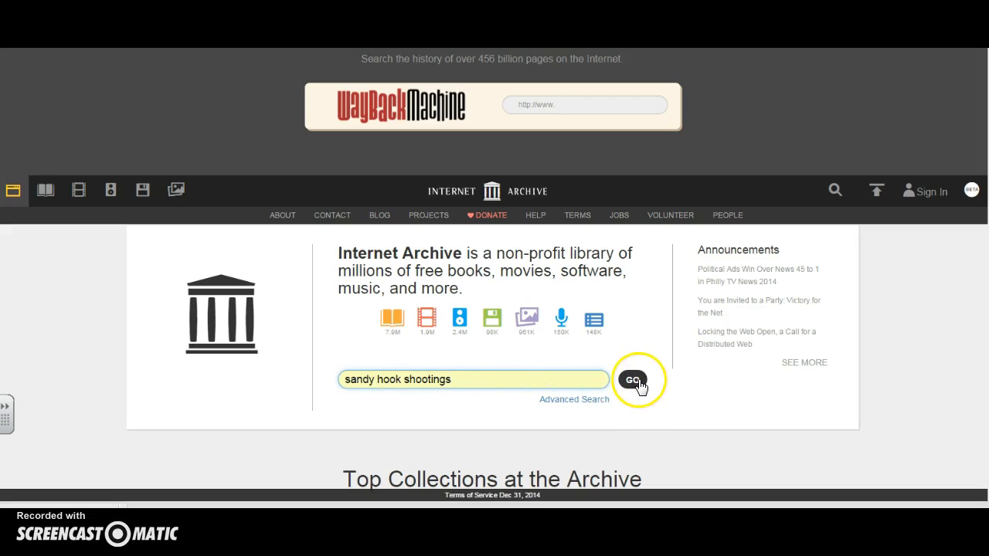
click(633, 380)
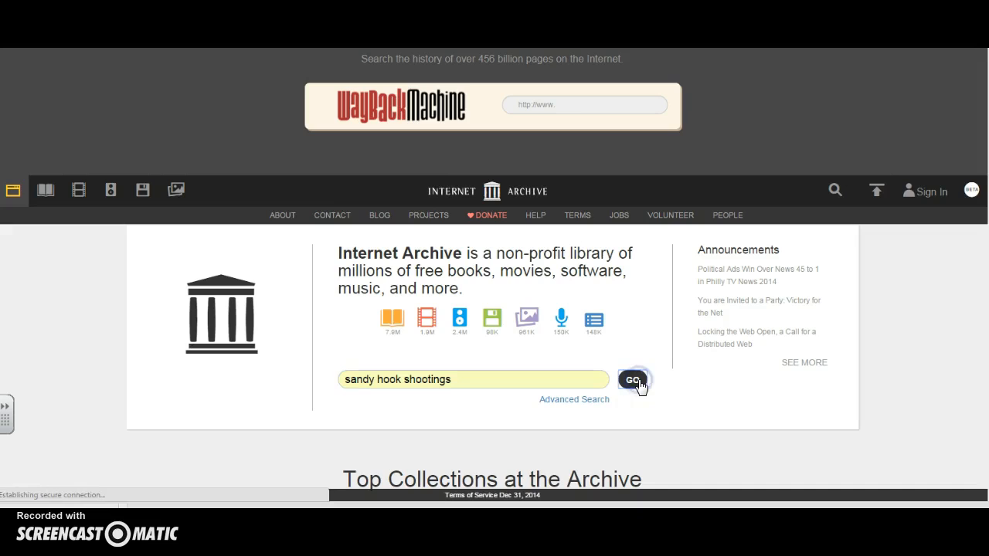
Step: Open 'Active Shooter Simulation - Sandy Hook' from the 75 search results
click(633, 379)
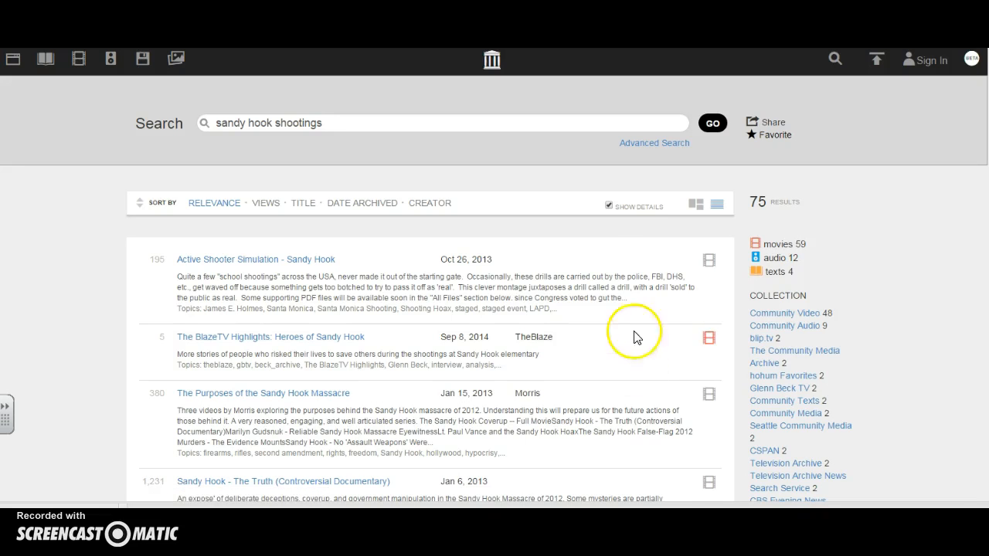
mouse_move(616, 269)
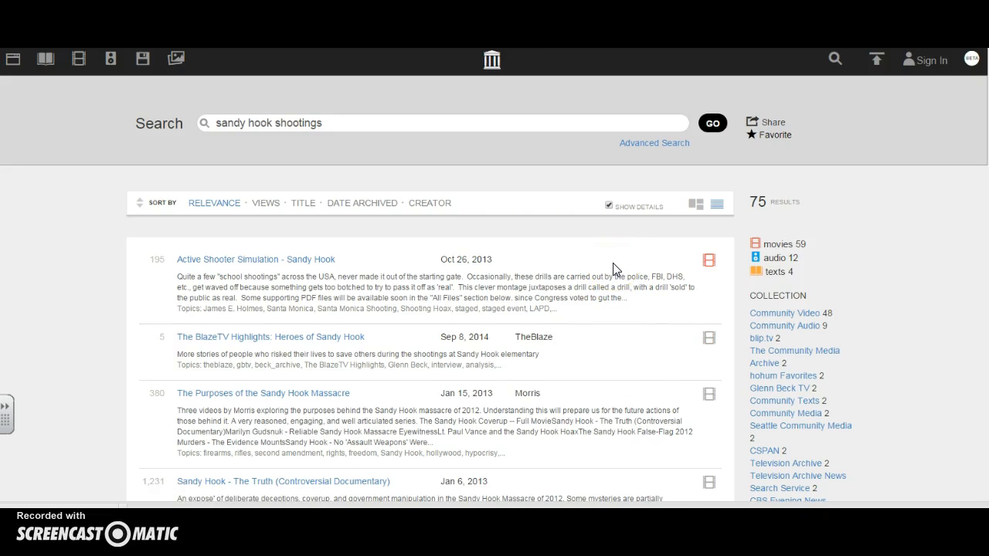
mouse_move(769, 220)
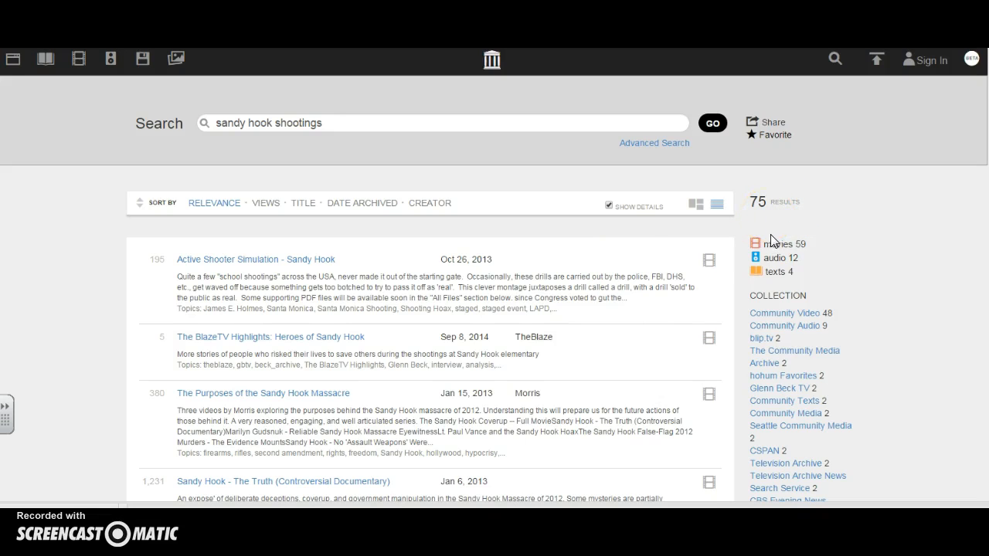
mouse_move(775, 243)
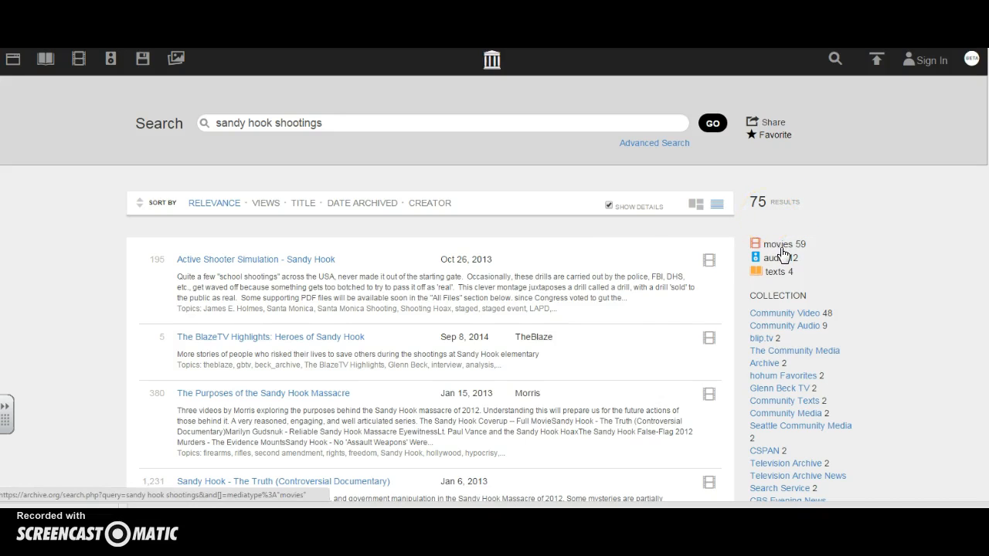
mouse_move(778, 271)
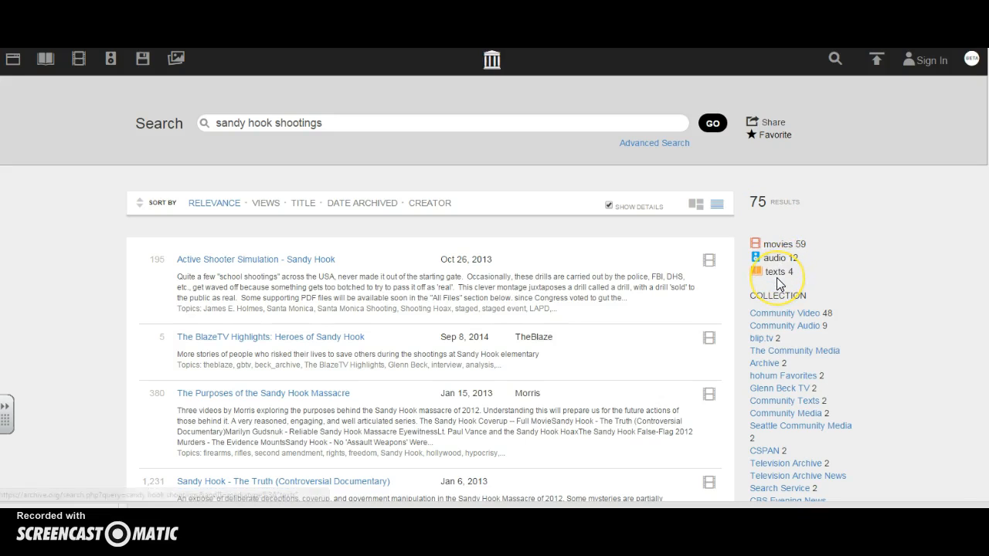
mouse_move(307, 250)
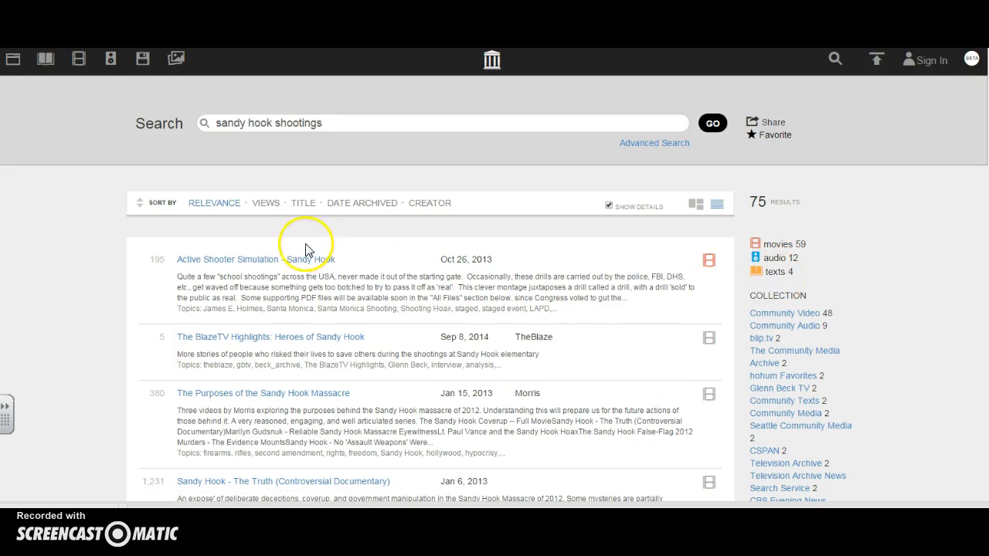
click(255, 258)
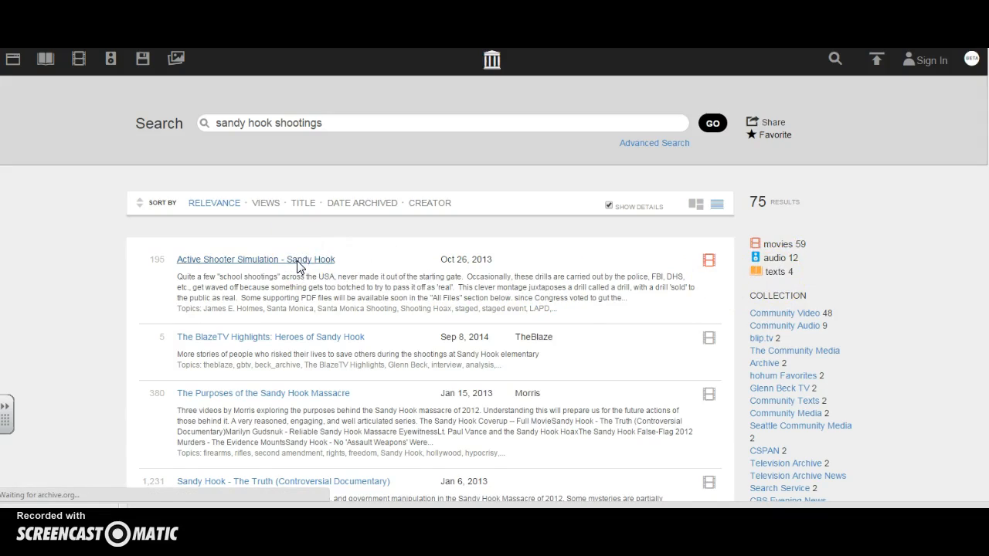
Step: Read the Active Shooter Simulation item description and list its three JPEG download files
click(255, 259)
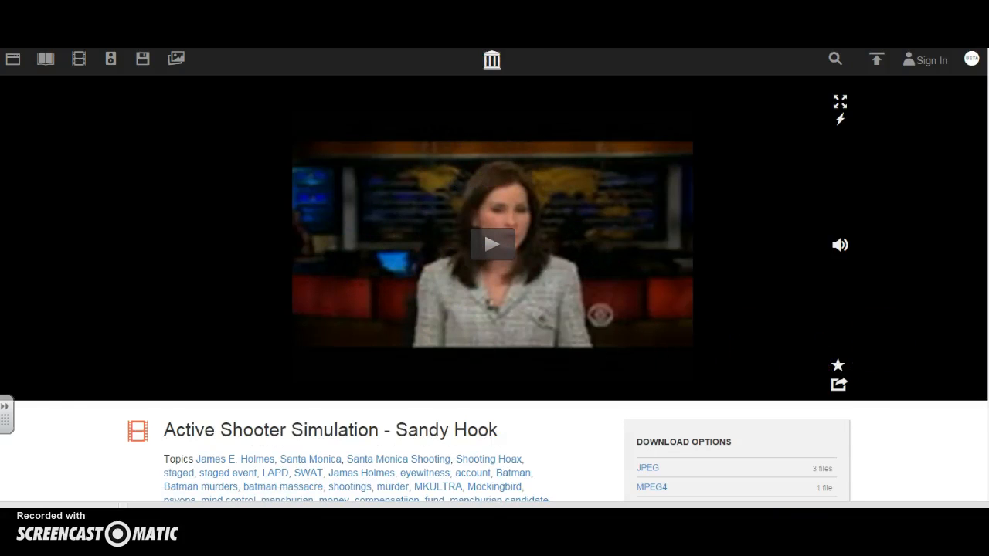
scroll(down, 3)
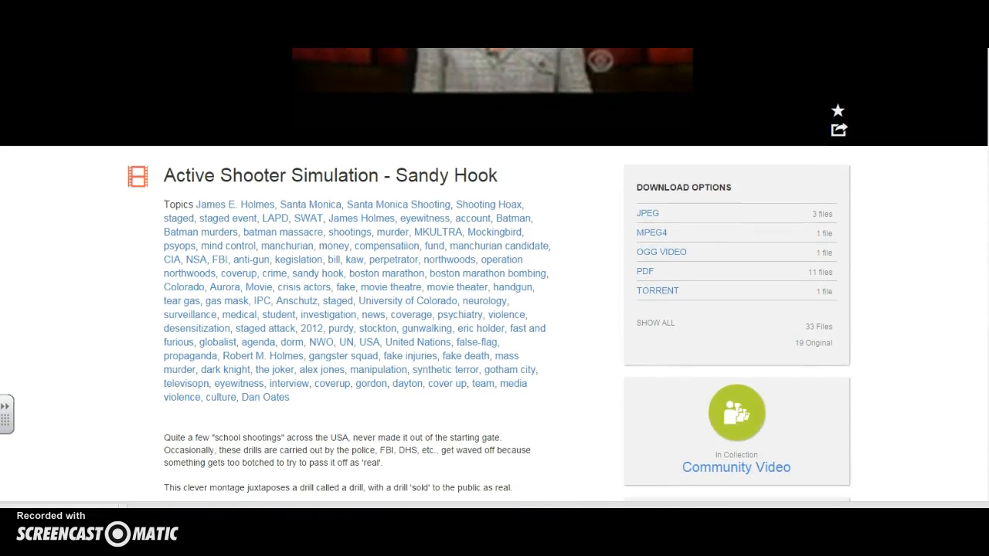
scroll(down, 3)
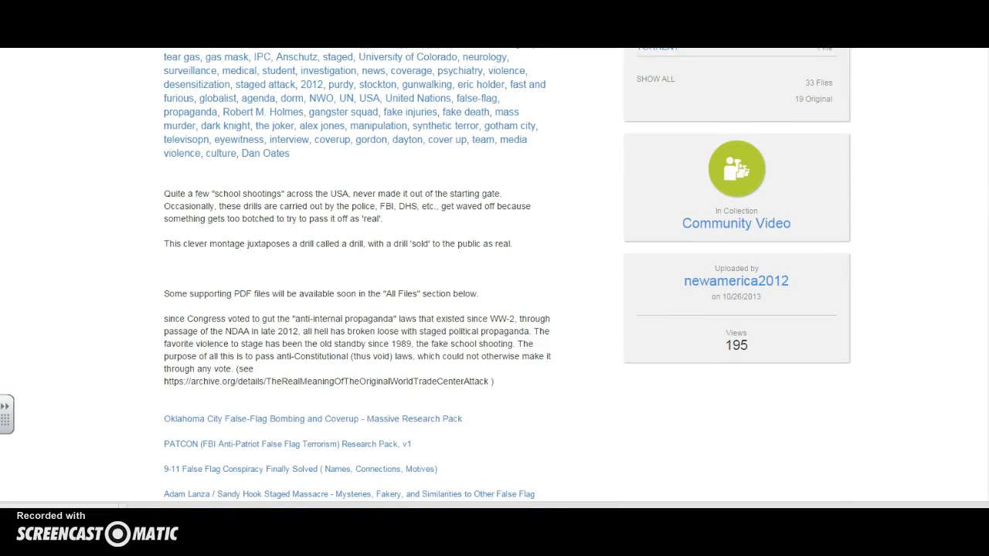
scroll(up, 3)
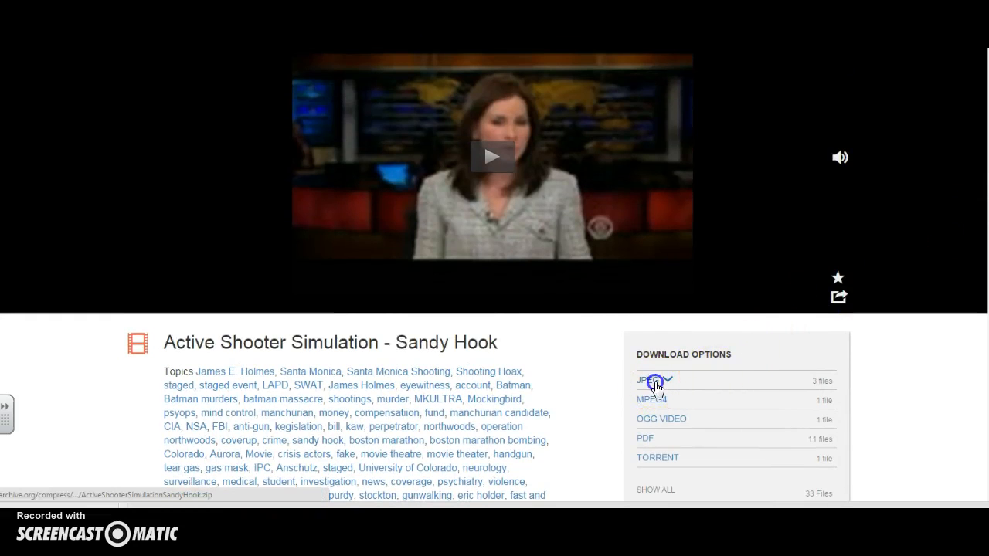
click(644, 380)
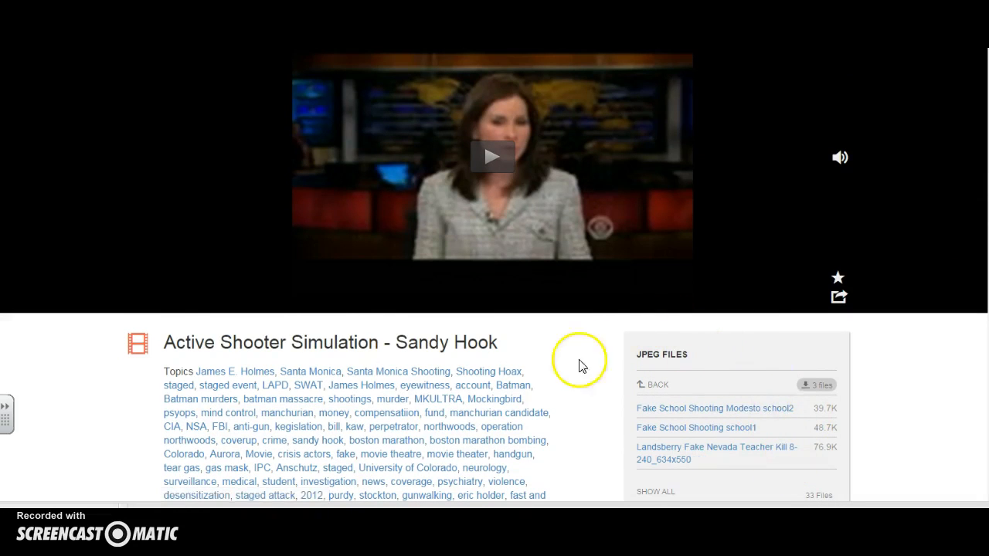
scroll(up, 3)
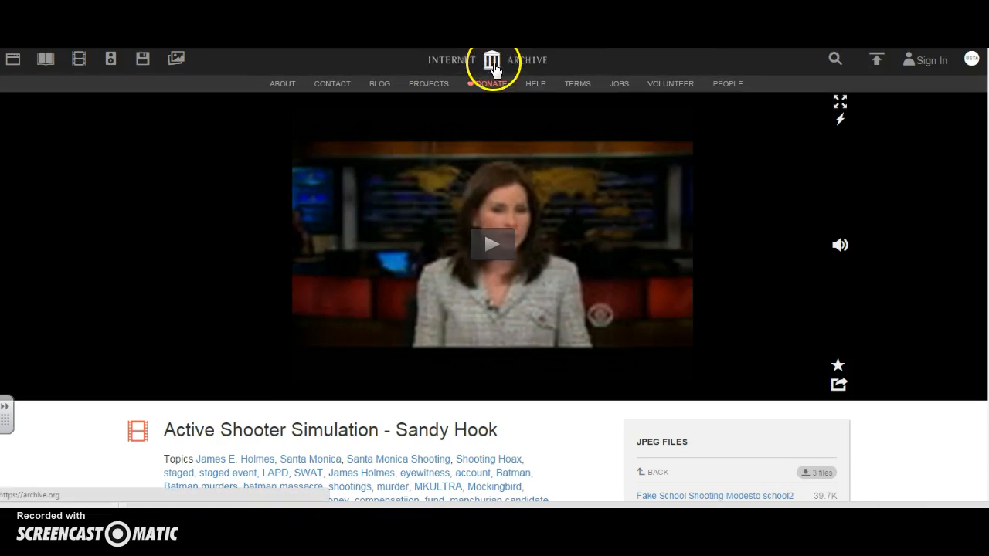
Step: Go back to the Internet Archive home page via the logo
click(492, 60)
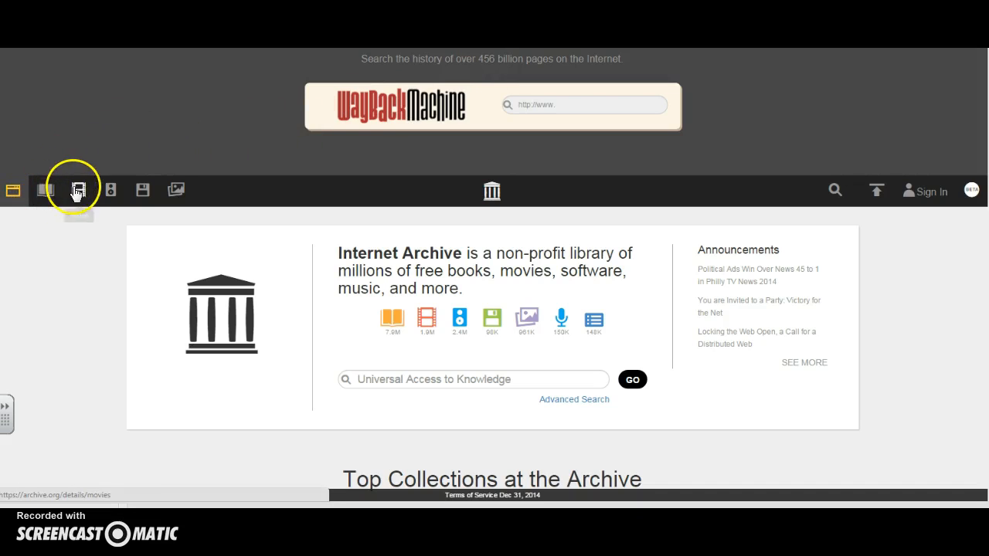
mouse_move(111, 190)
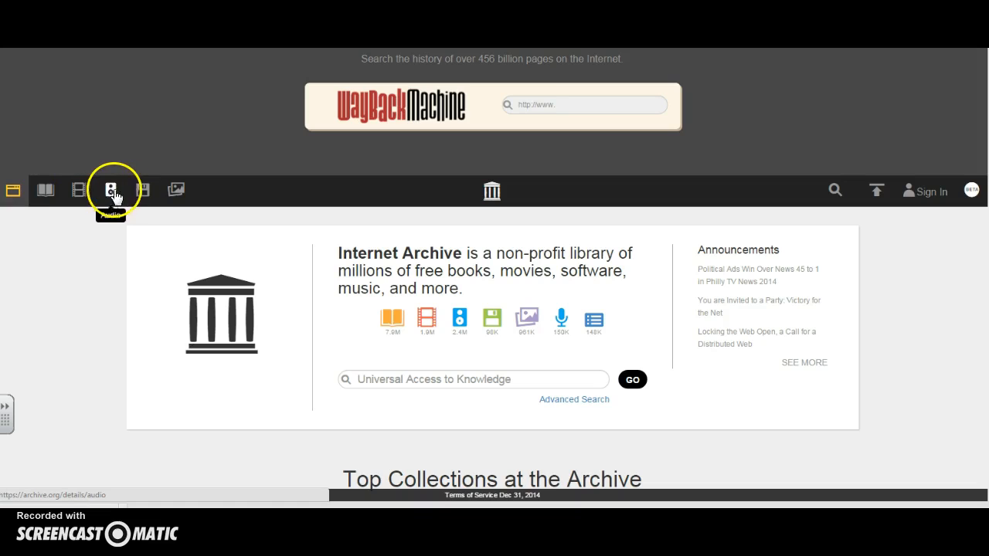
mouse_move(176, 190)
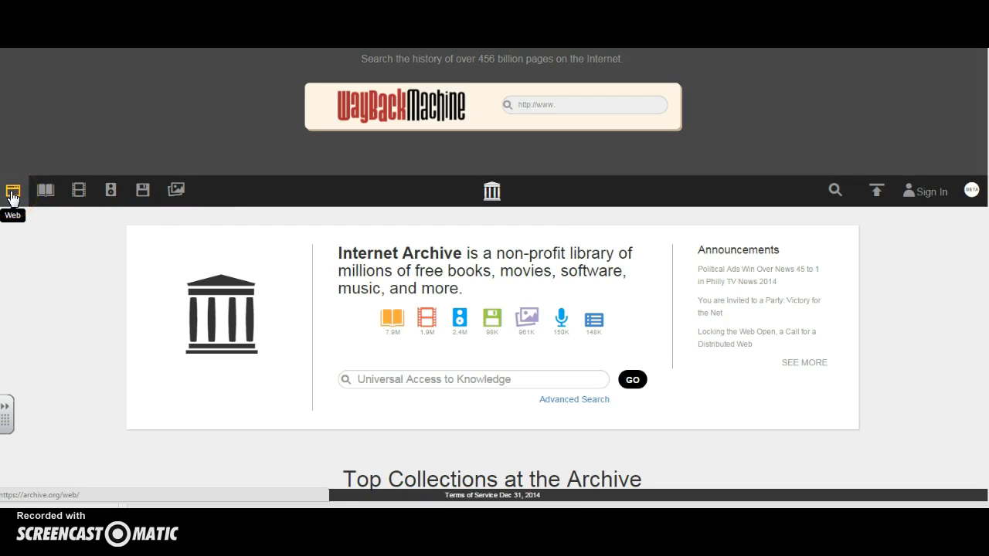
mouse_move(110, 190)
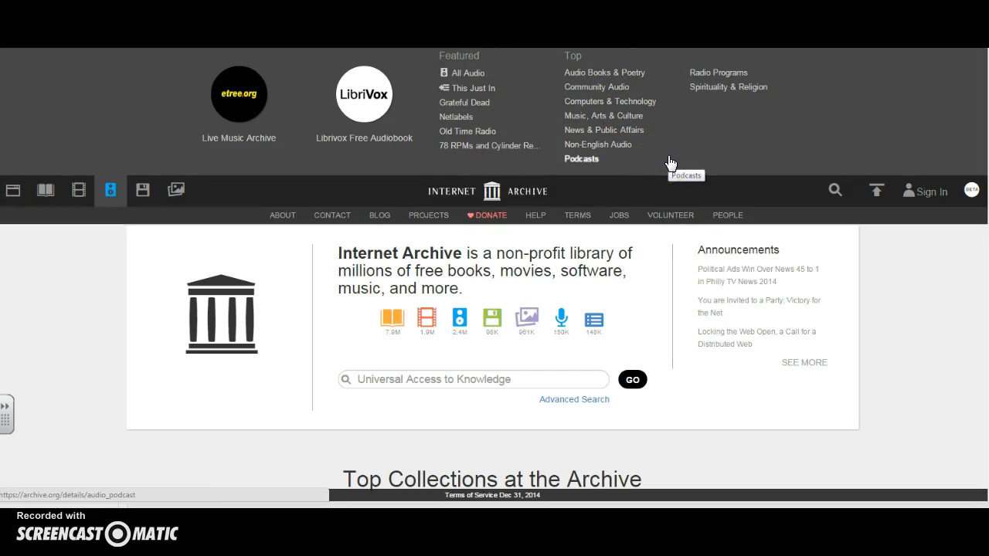
mouse_move(466, 131)
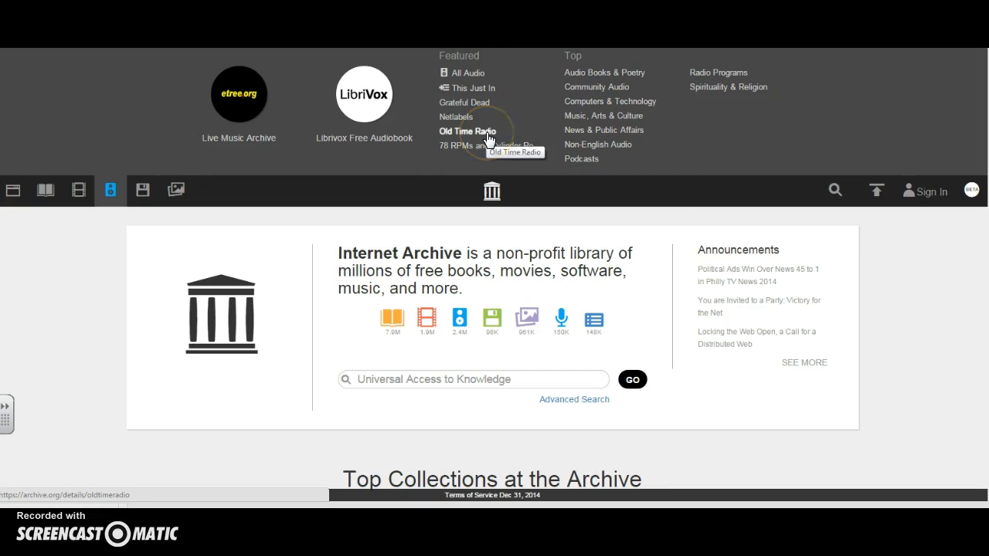
Step: Open Old Time Radio under Featured in the Audio panel
click(466, 131)
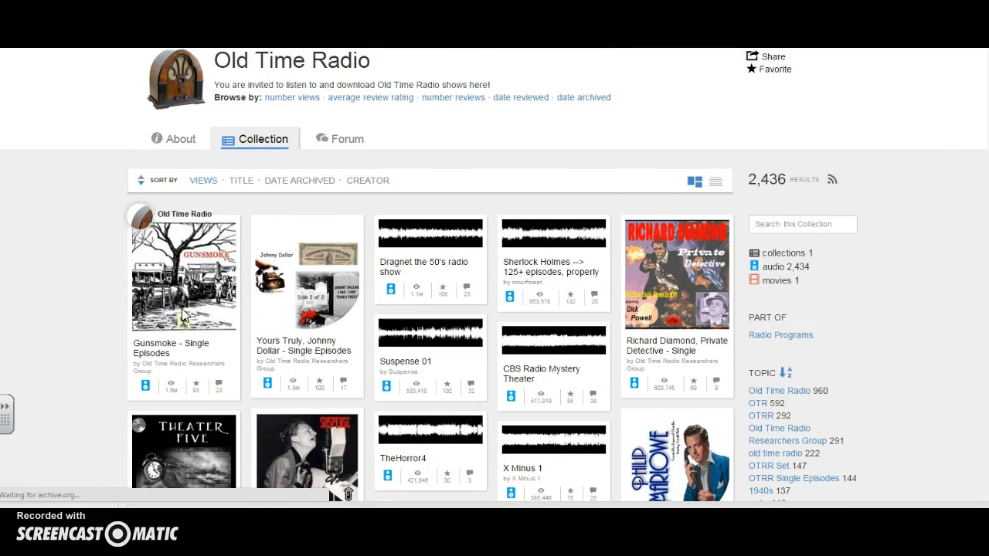
Step: Open Gunsmoke - Single Episodes and play 'Billy the Kid' briefly, pausing at 00:05
click(184, 274)
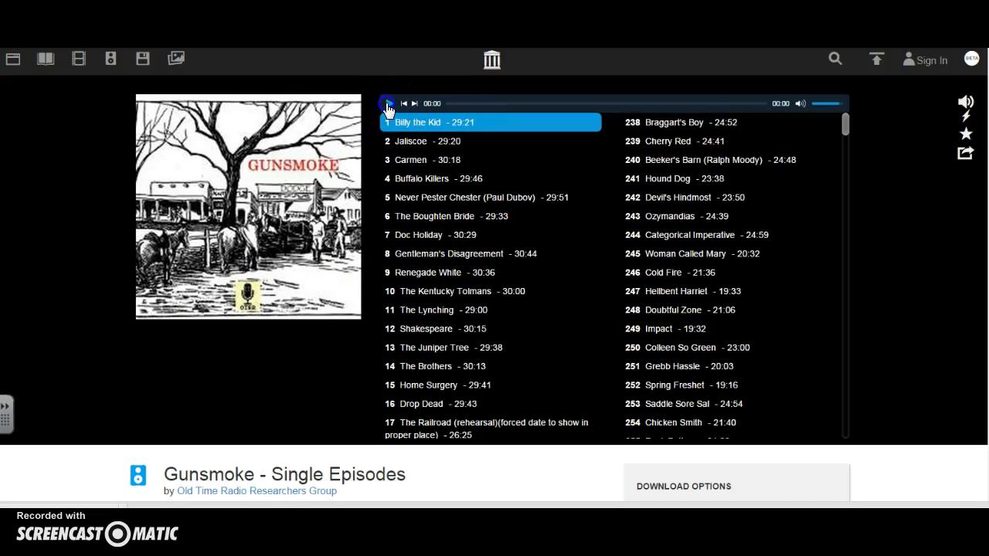
click(387, 103)
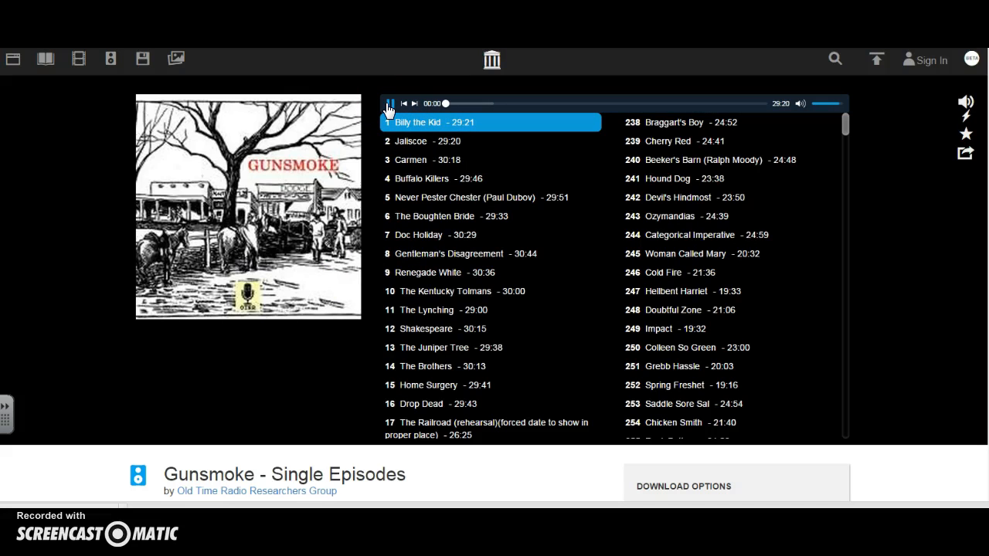
click(387, 103)
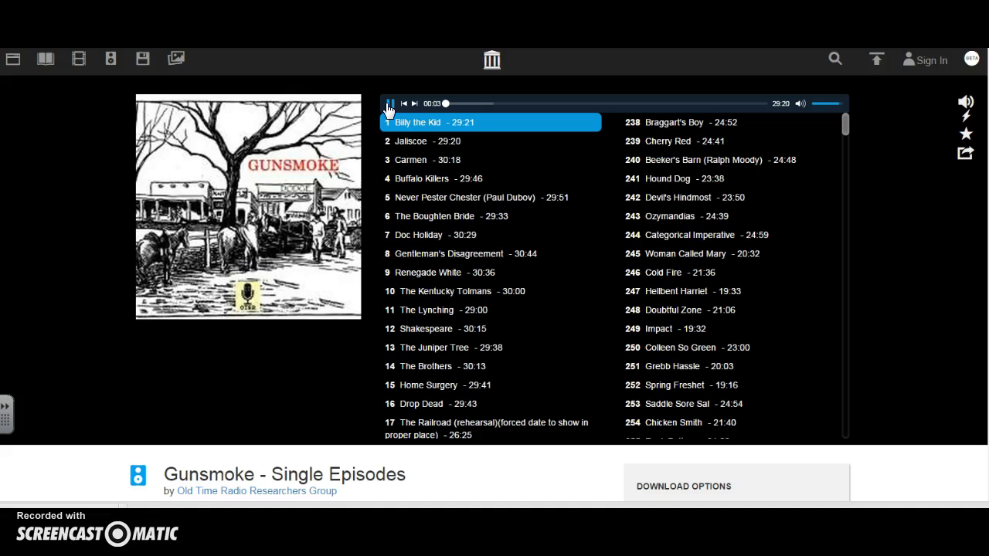
click(390, 104)
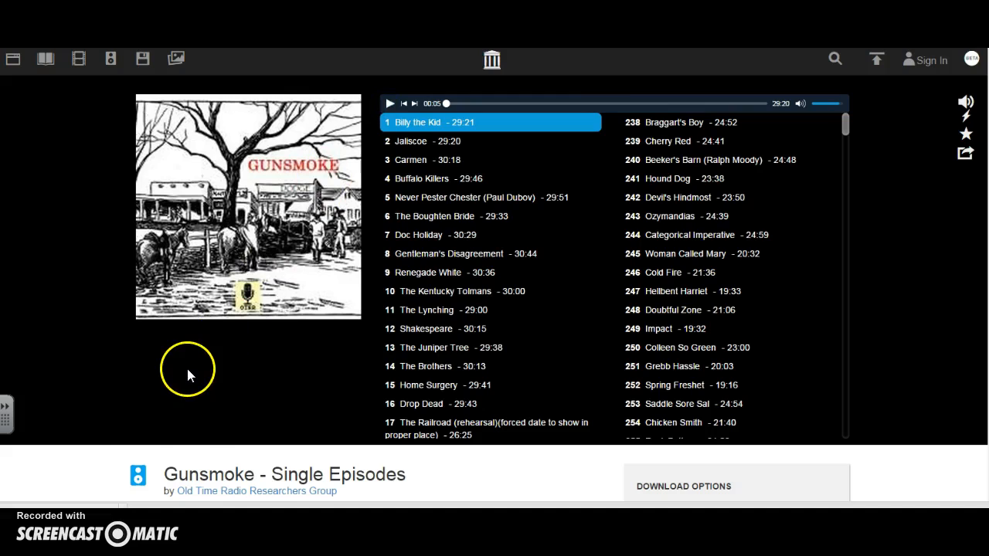
mouse_move(493, 60)
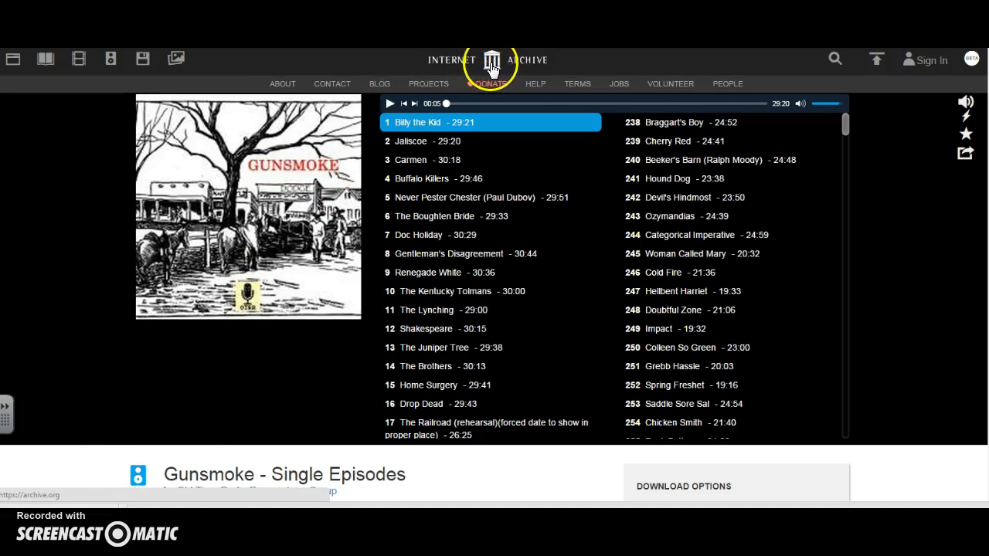
Step: Return home and scroll through Top Collections to reach the Microfilm collection
click(492, 60)
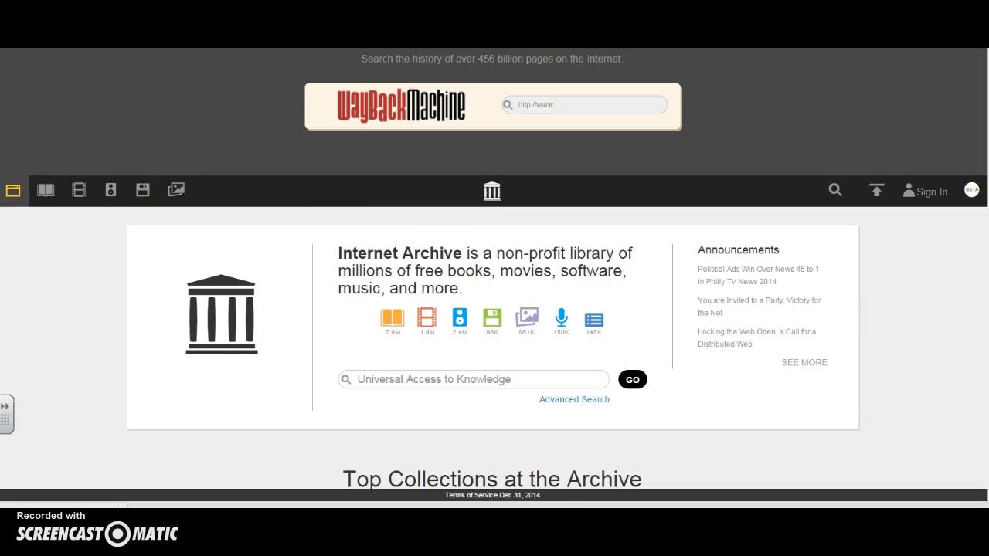
scroll(down, 3)
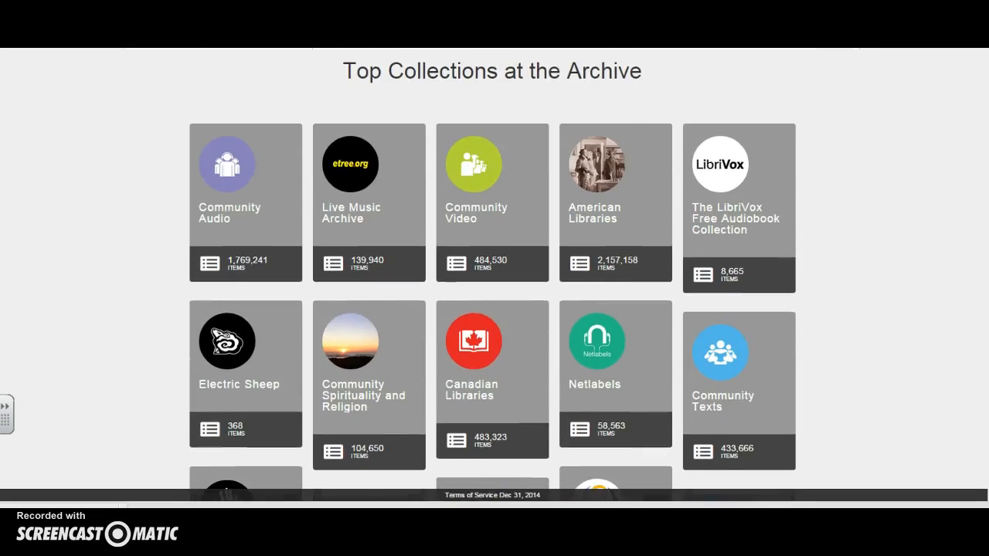
scroll(down, 3)
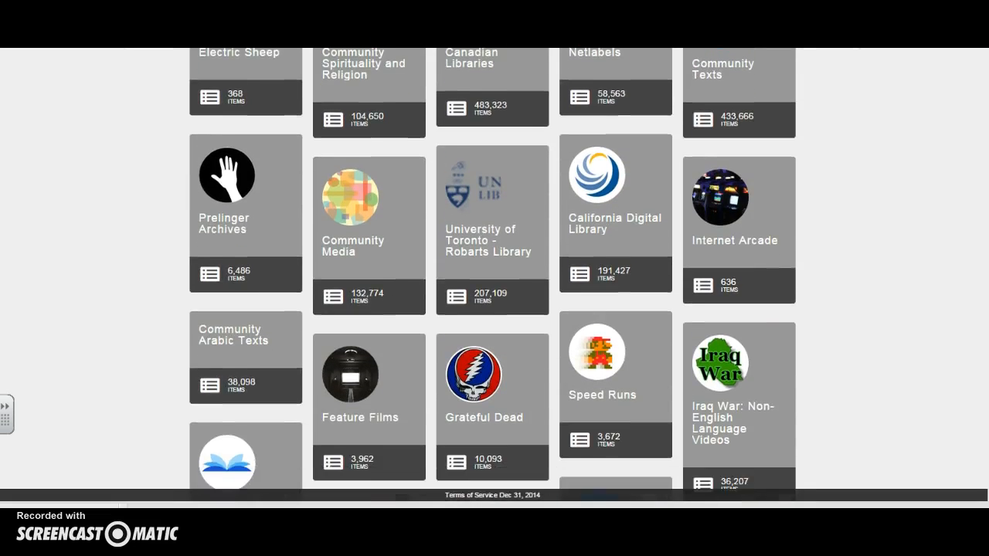
scroll(down, 3)
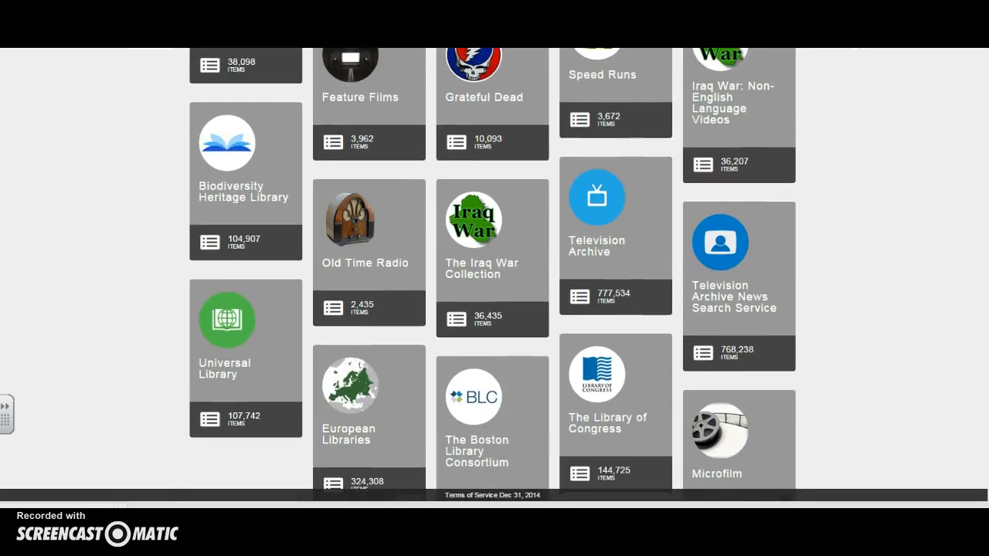
scroll(down, 3)
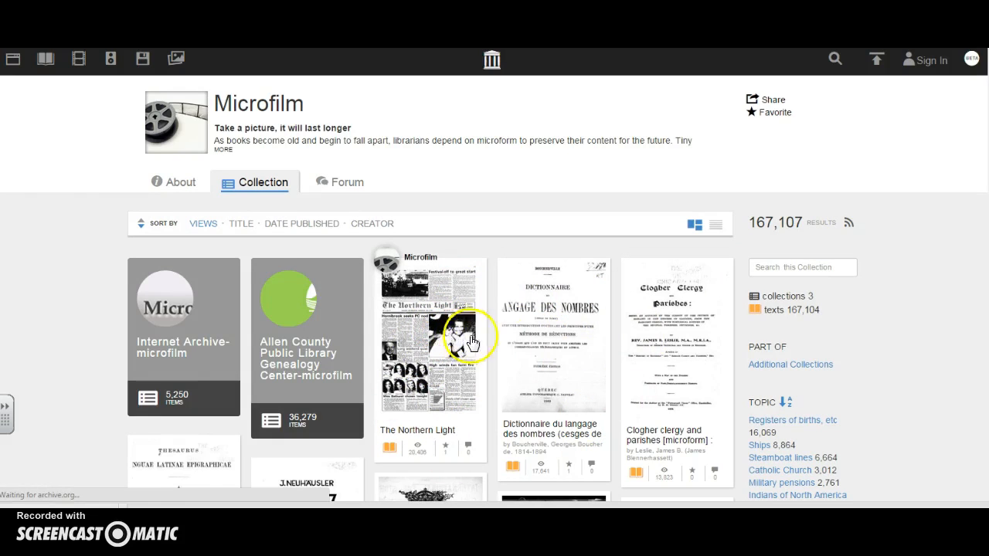
Step: View The Northern Light newspaper pages, then return to the archive home page
click(430, 347)
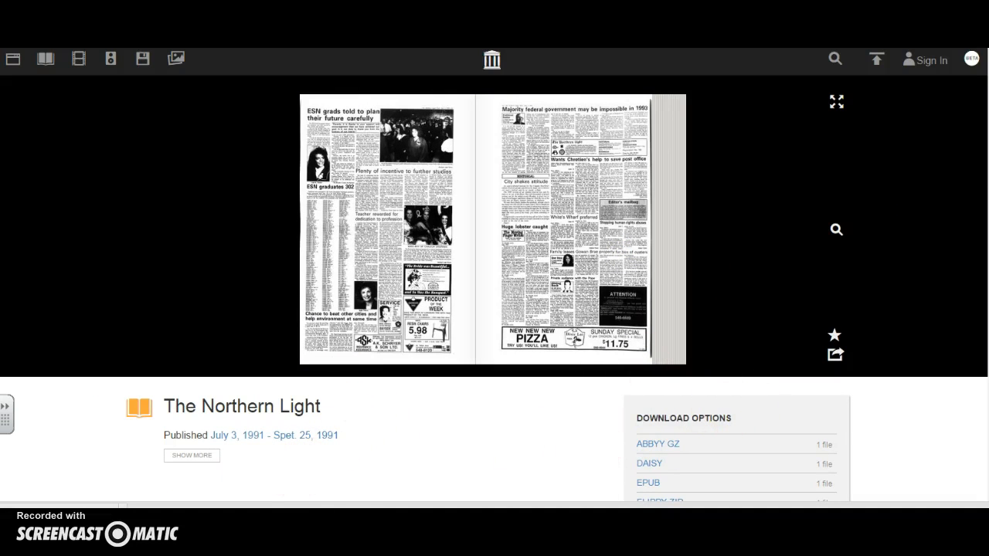
mouse_move(492, 59)
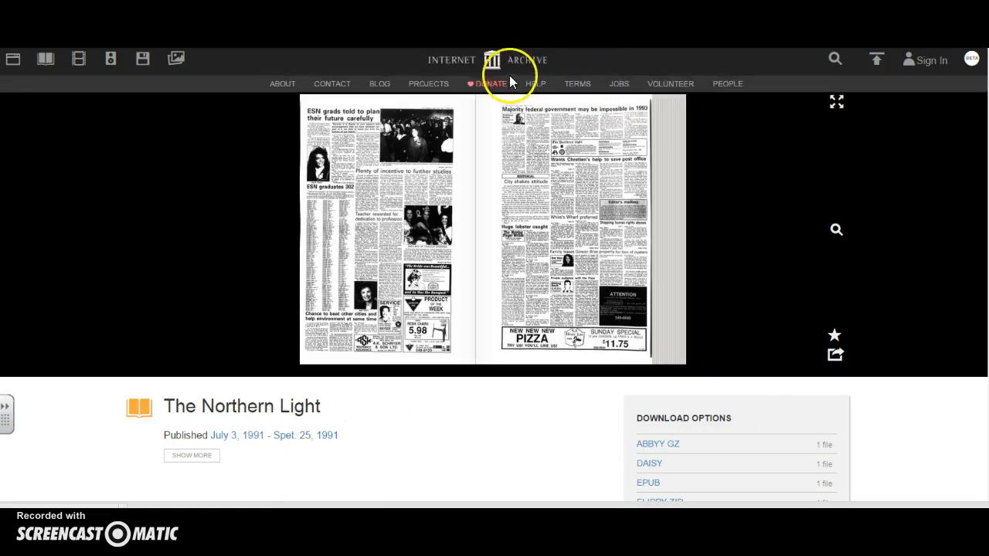
click(493, 58)
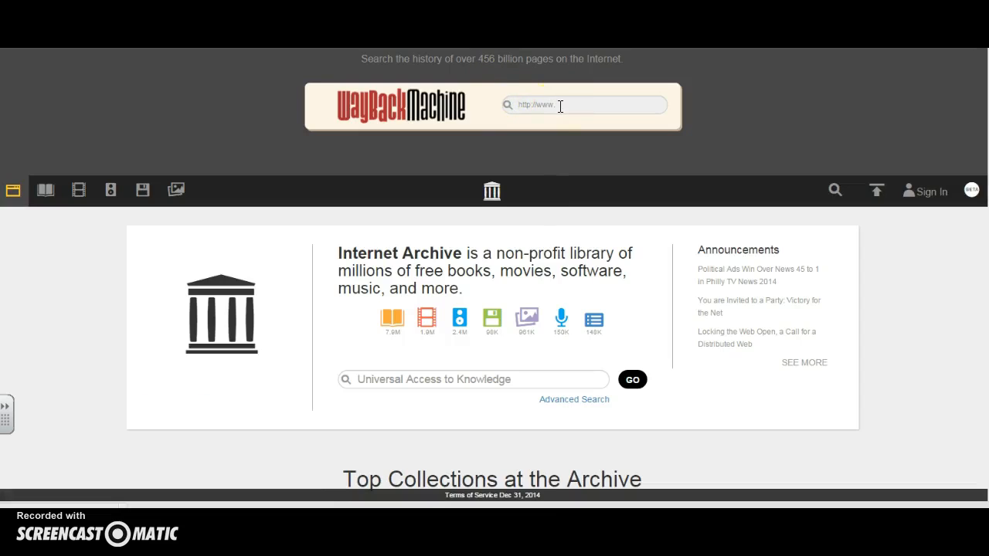
Step: Look up msn.com in the Wayback Machine address box
click(585, 104)
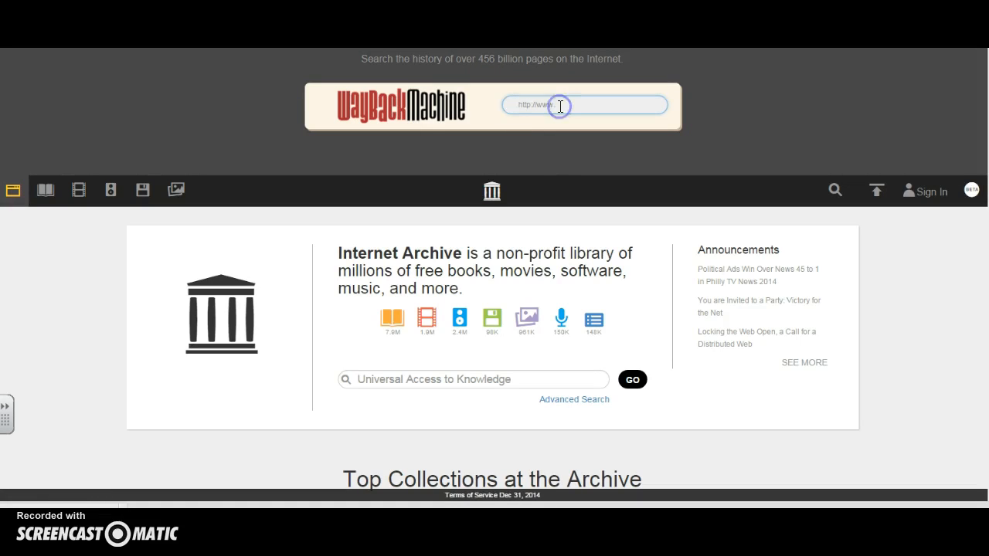
text(msn.c)
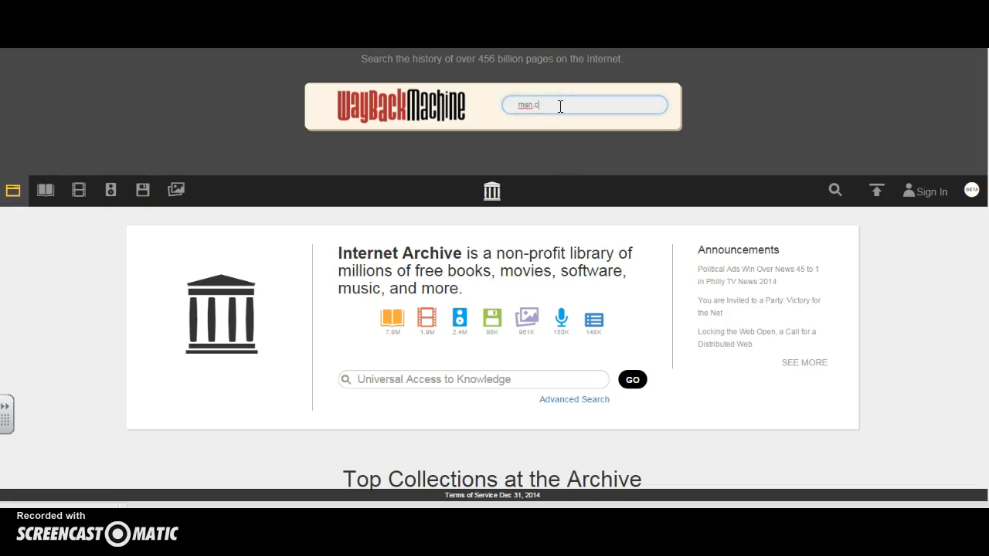
text(om)
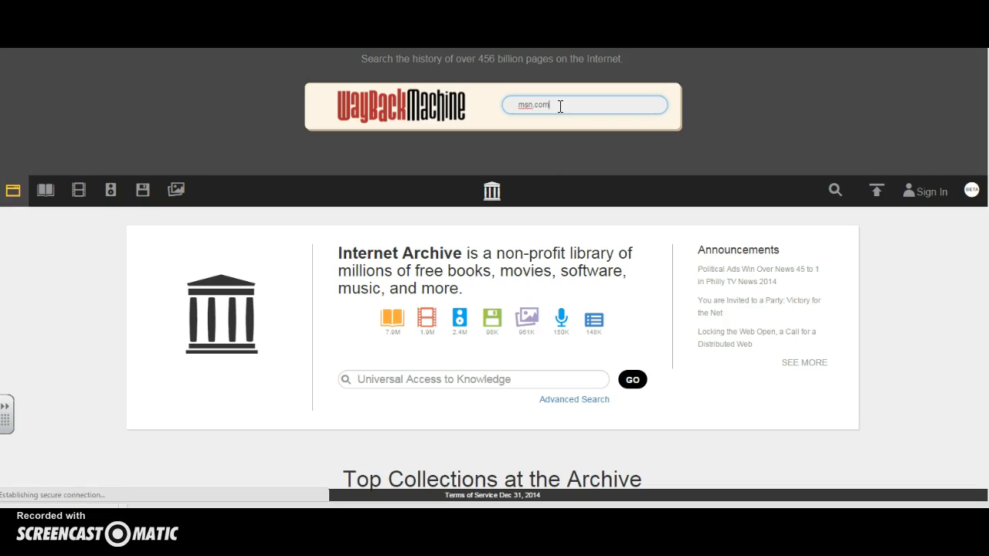
key(Return)
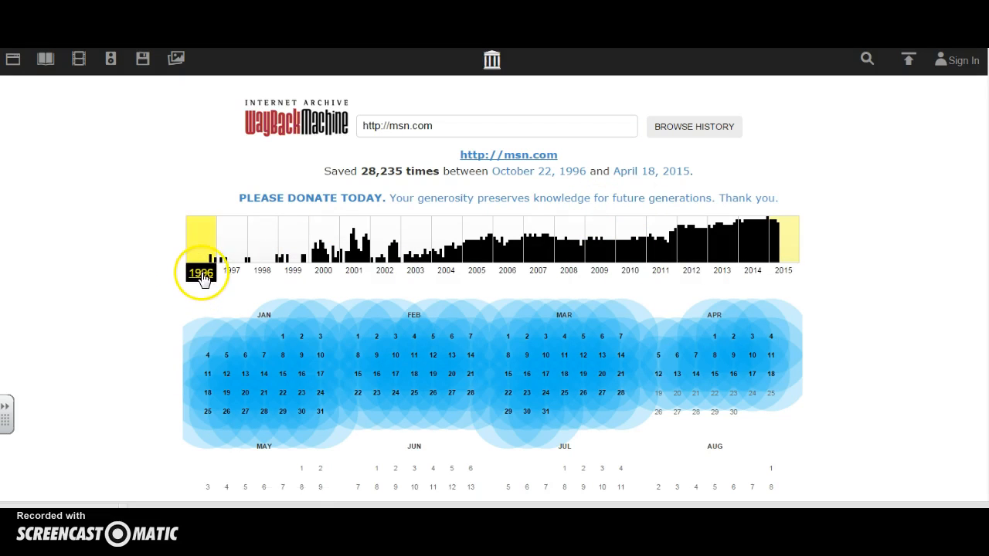
mouse_move(784, 251)
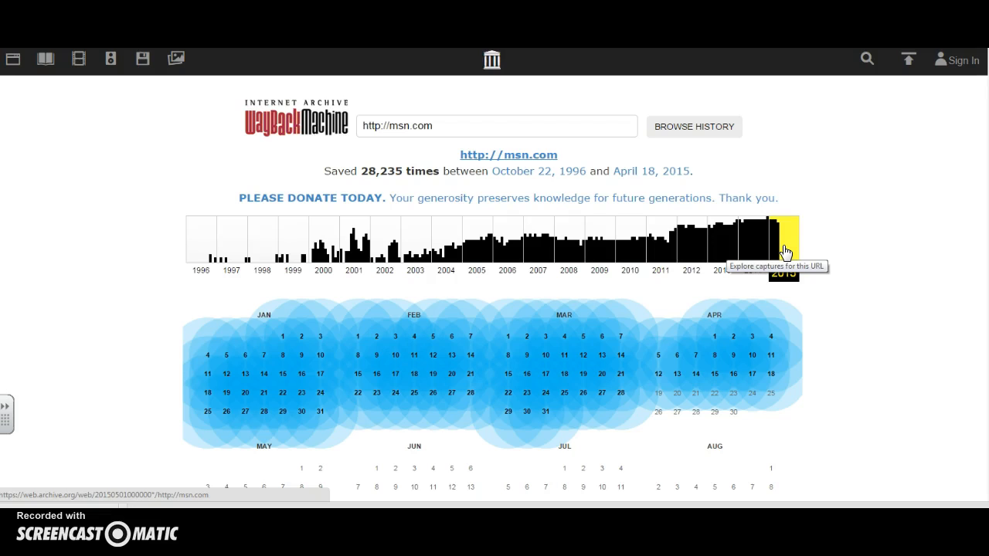
mouse_move(231, 272)
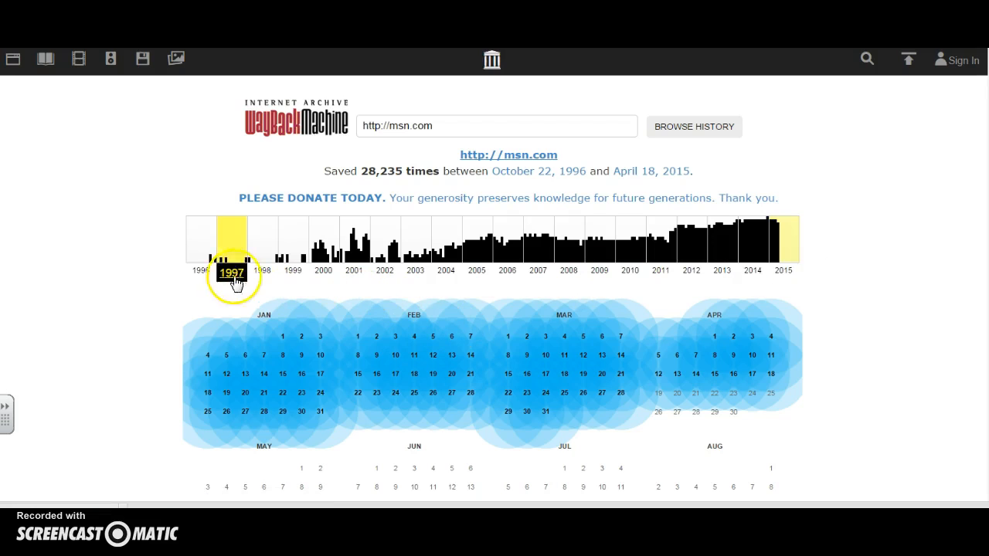
Step: Select 1996 on msn.com's timeline and scroll to its capture calendar
click(201, 244)
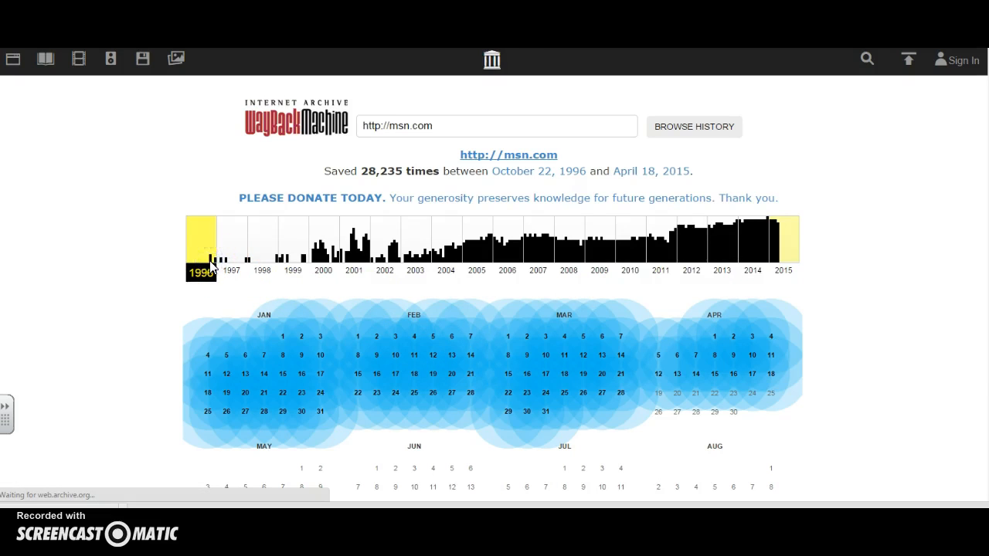
click(201, 247)
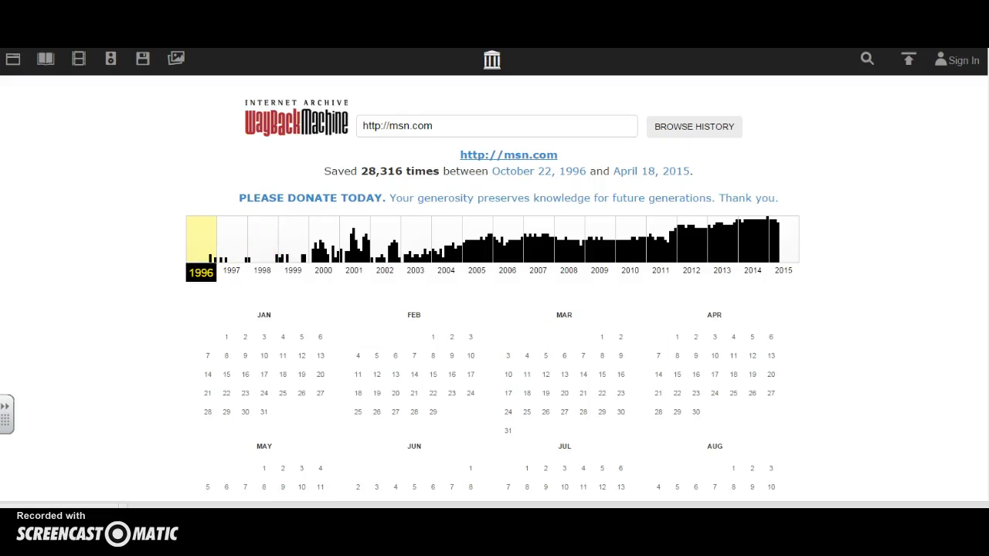
scroll(down, 3)
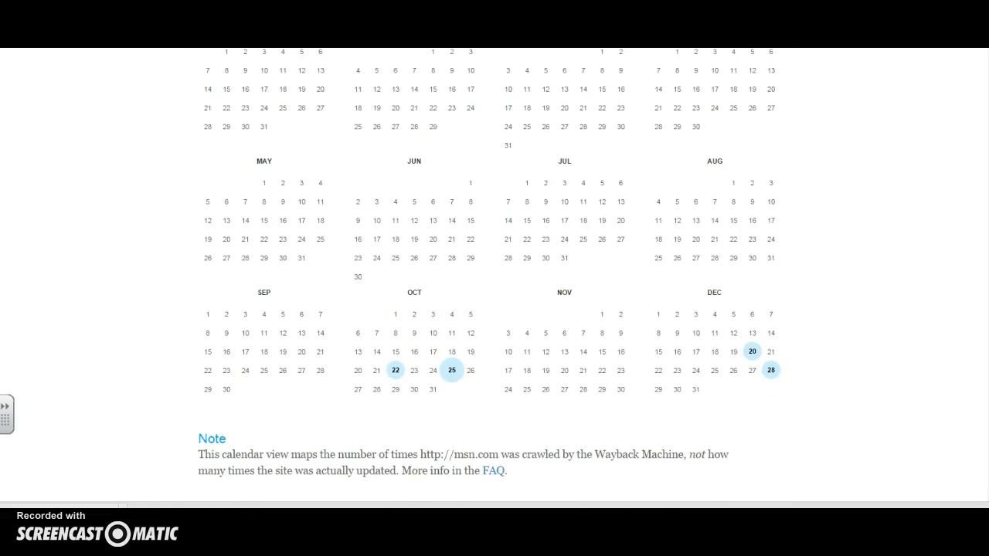
mouse_move(771, 370)
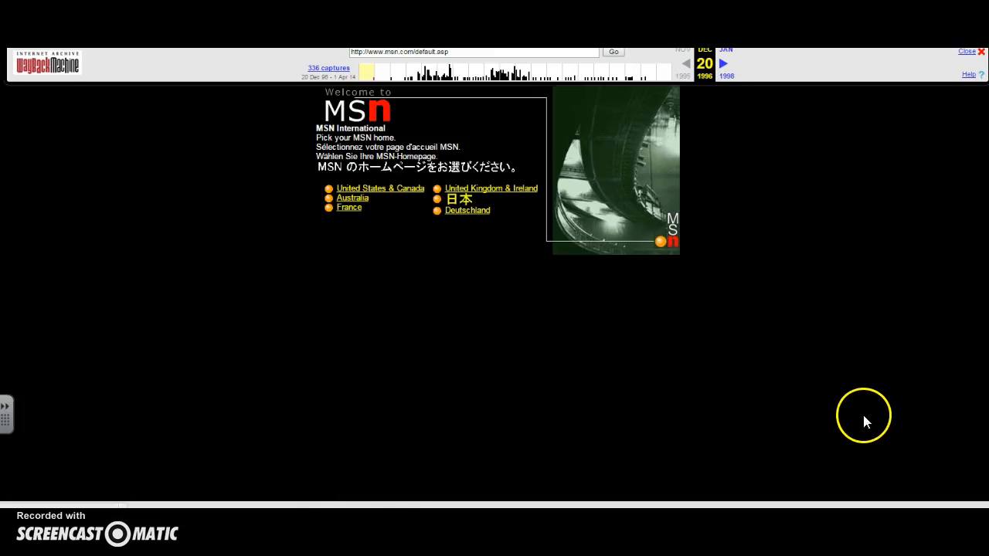
mouse_move(861, 425)
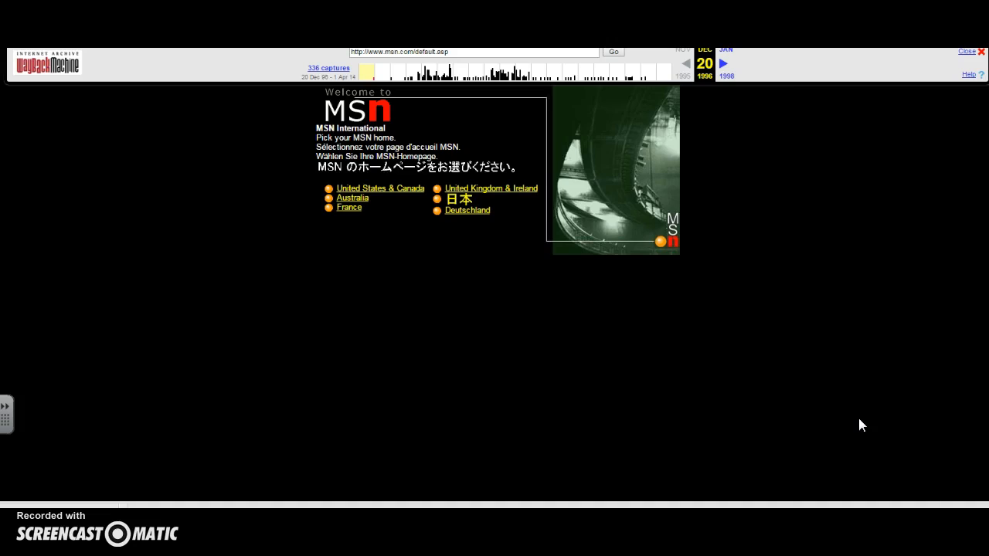
mouse_move(756, 150)
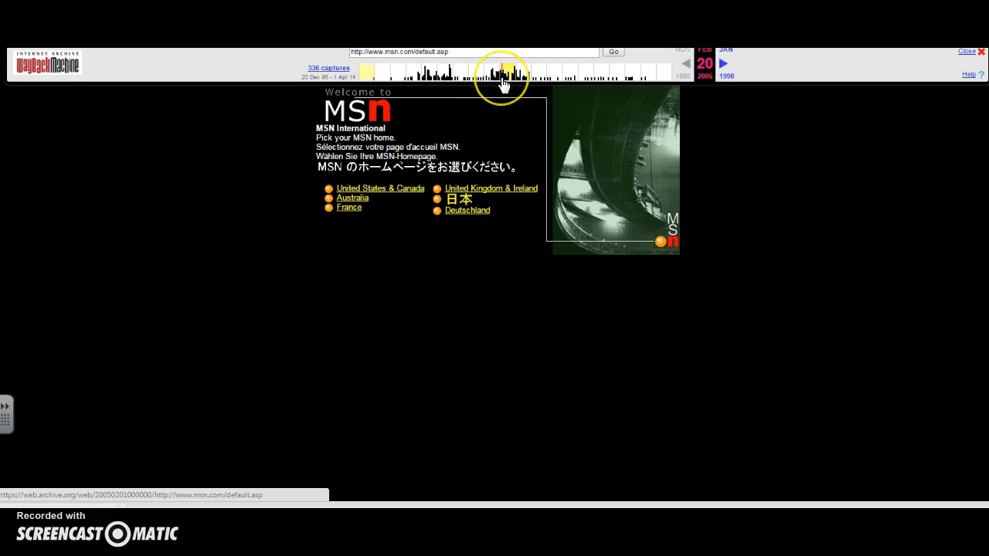
Step: Jump to msn.com's 2005 captures, advance to June 29, 2005, then jump to 2014
click(506, 74)
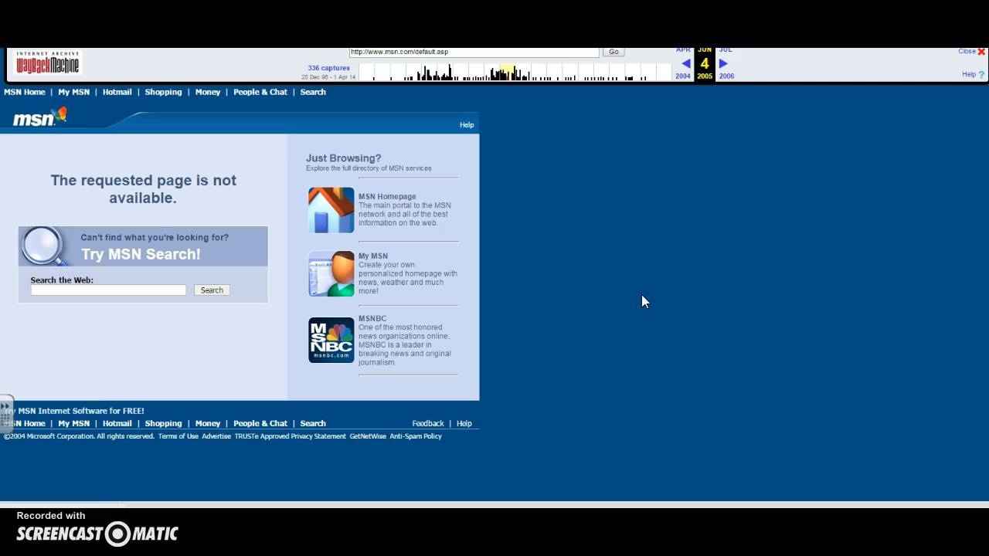
mouse_move(734, 66)
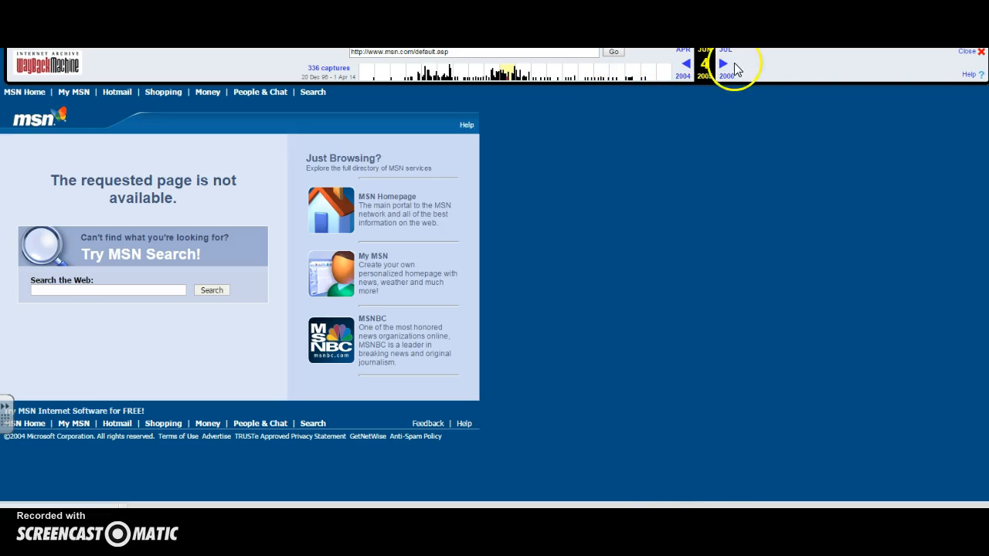
click(723, 64)
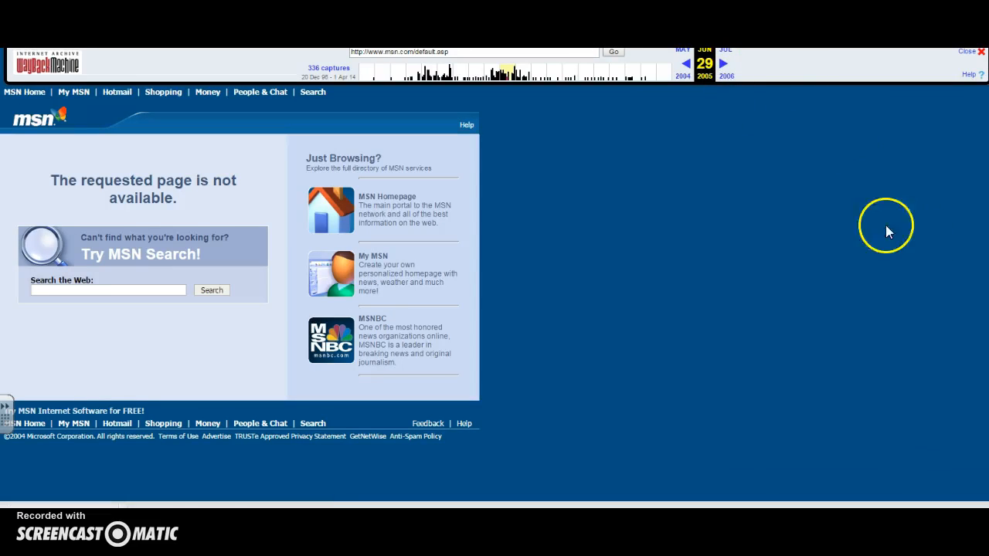
mouse_move(647, 262)
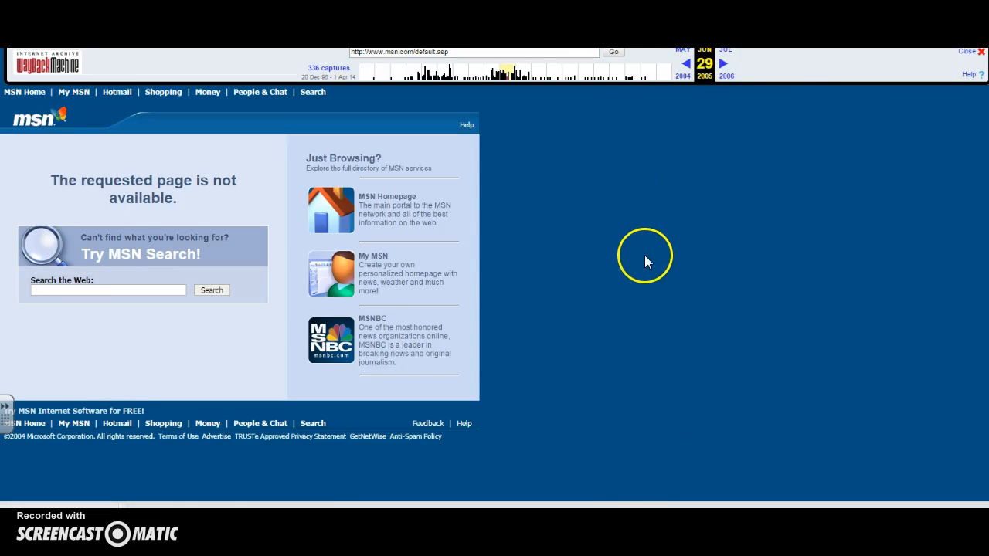
mouse_move(544, 203)
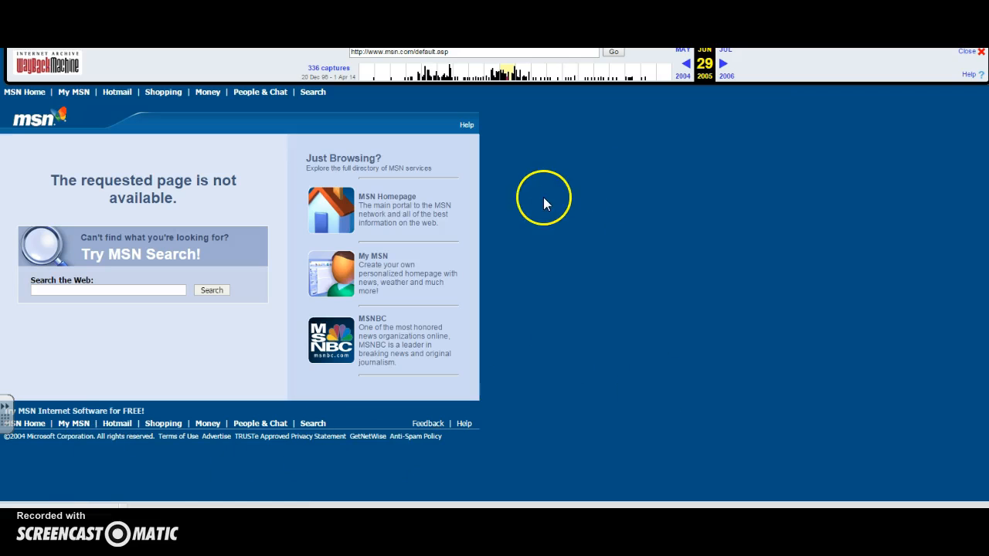
click(646, 73)
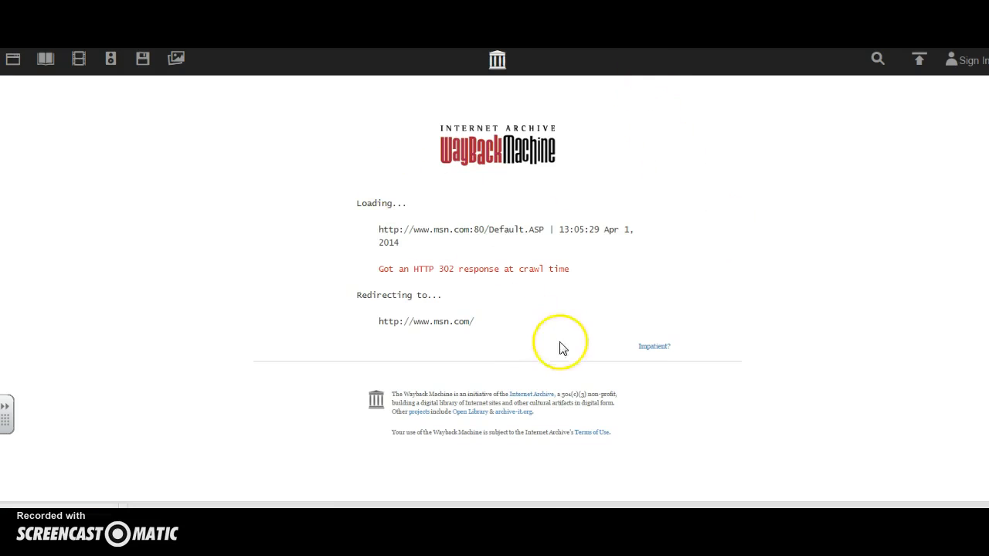
mouse_move(630, 361)
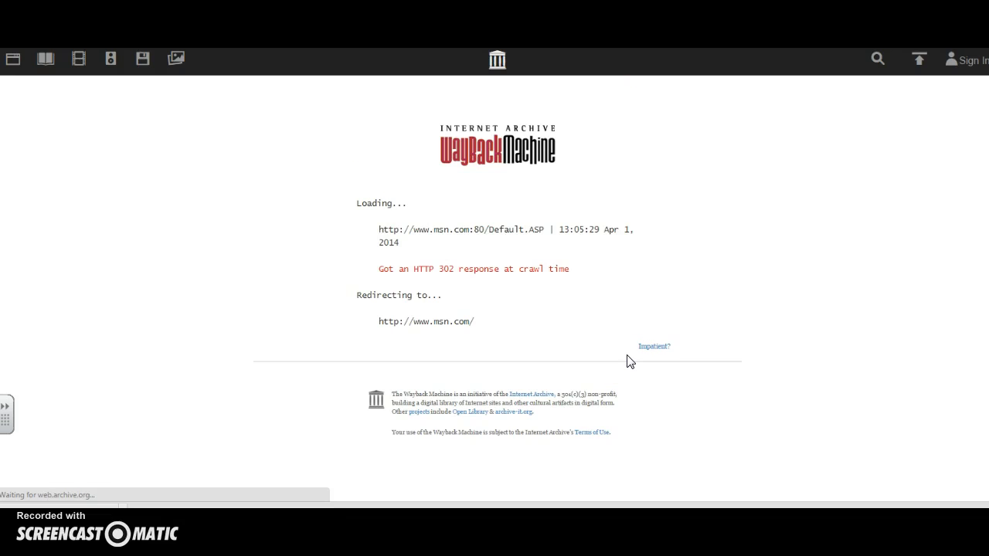
mouse_move(348, 105)
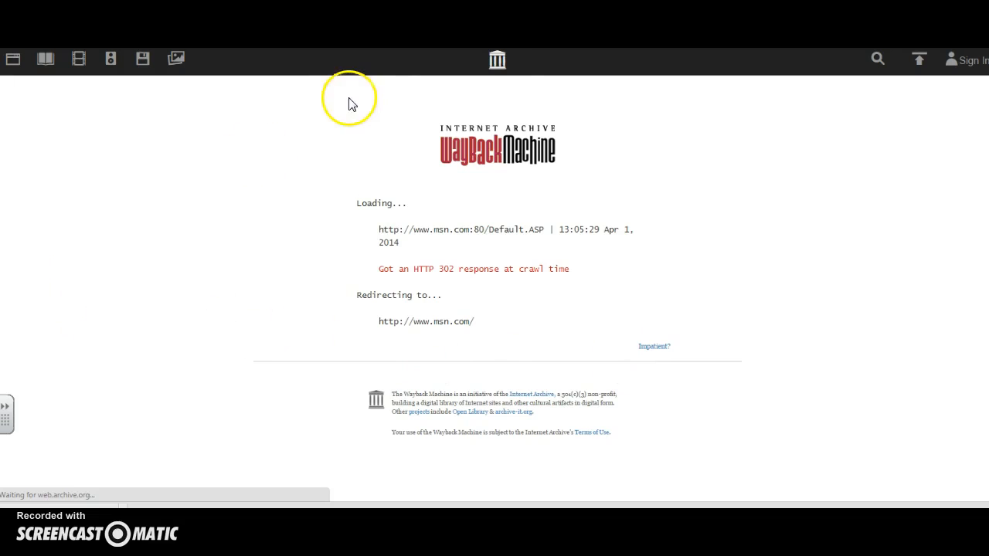
mouse_move(497, 60)
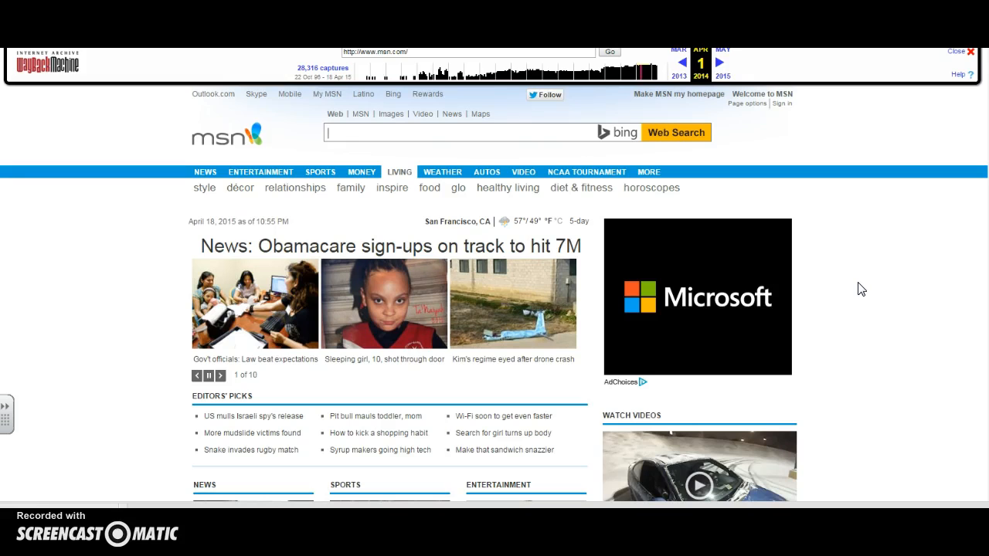
Step: Advance the April 2014 MSN news slideshow to slide 2, the NCAA seeds story
click(220, 375)
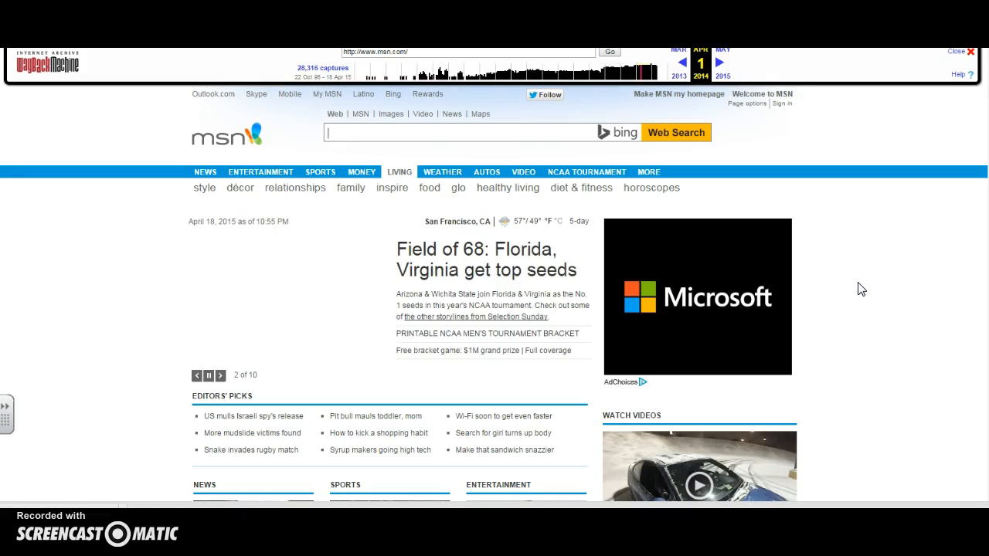